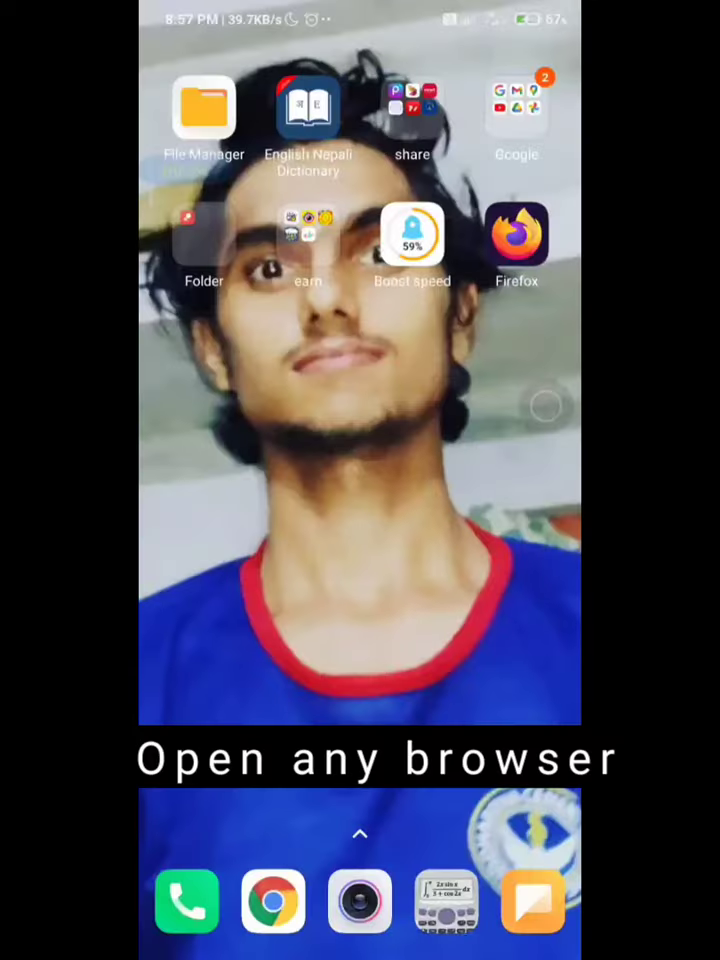
Step: Launch Chrome and search 'mero' to reach the Mero Share login page
click(272, 900)
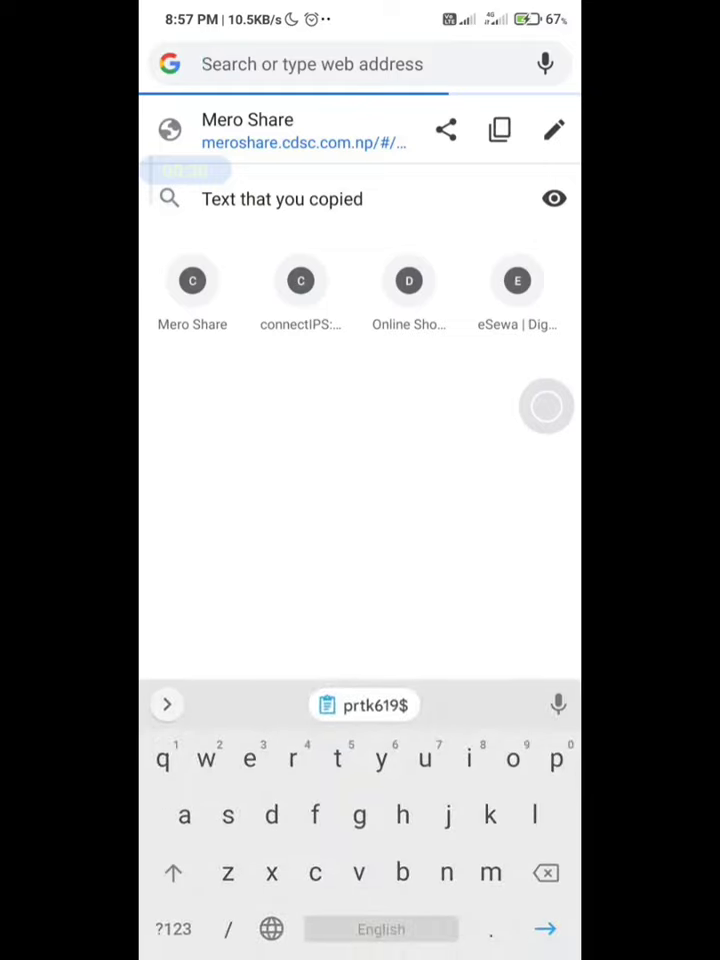
text(meroshare.cdsc.com.np/#/l)
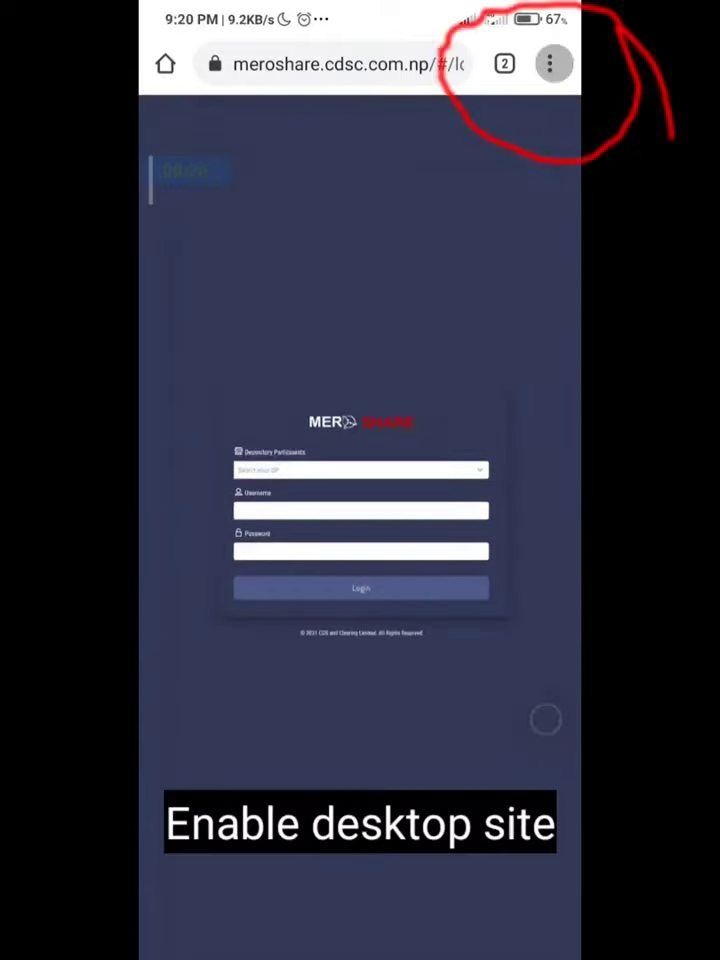
Step: Switch Chrome to 'Desktop site' mode so the login form shows its desktop layout
click(552, 64)
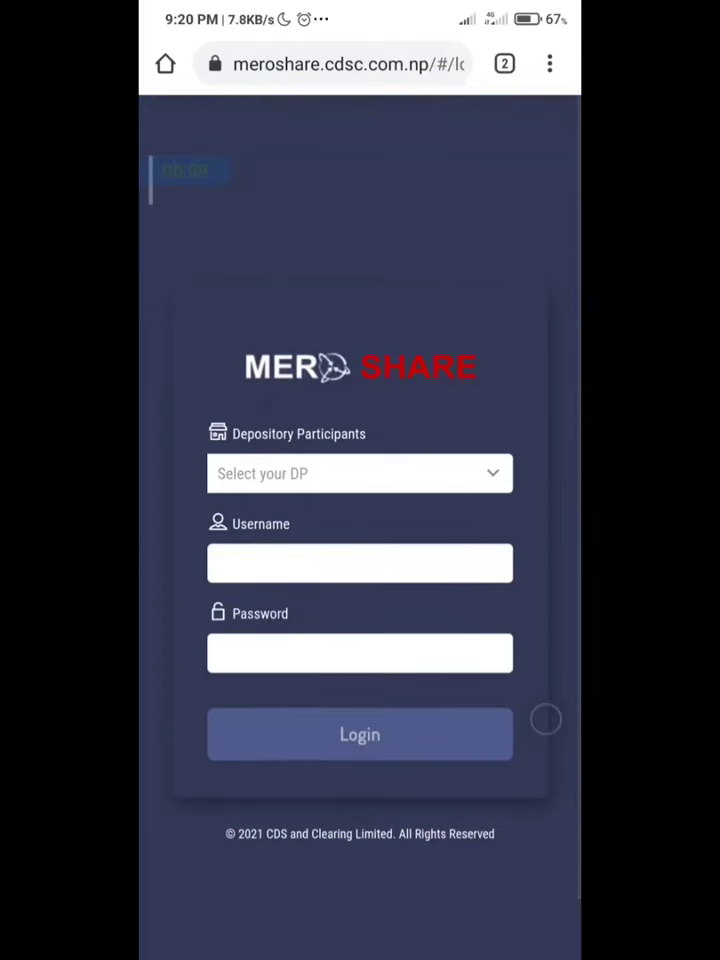
click(548, 64)
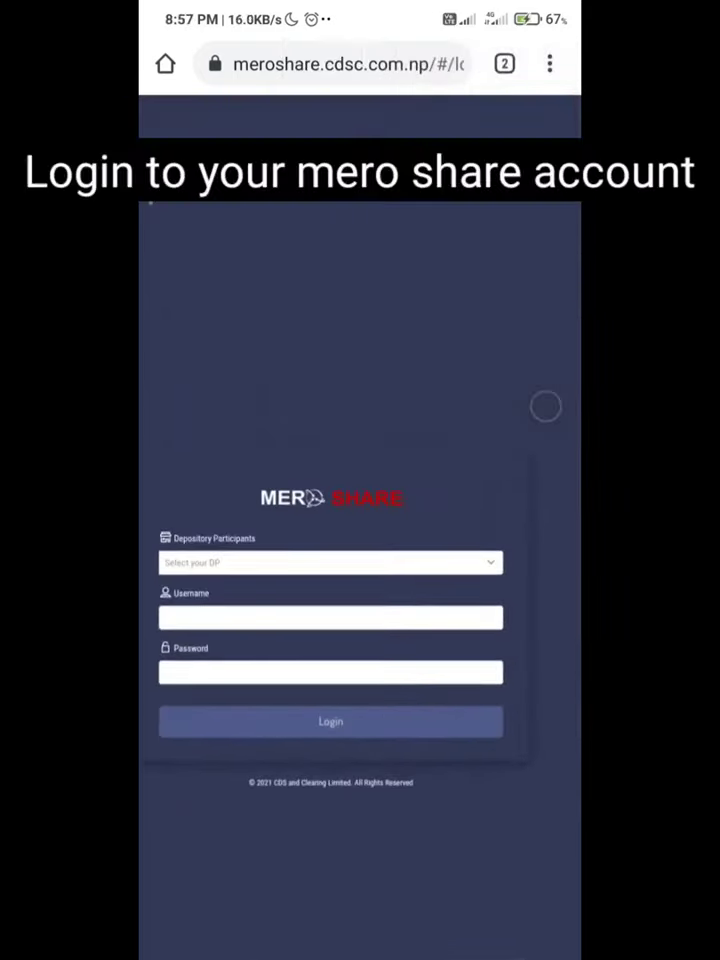
Step: Choose the depository participant, fill the saved credentials and log in to the dashboard
click(330, 562)
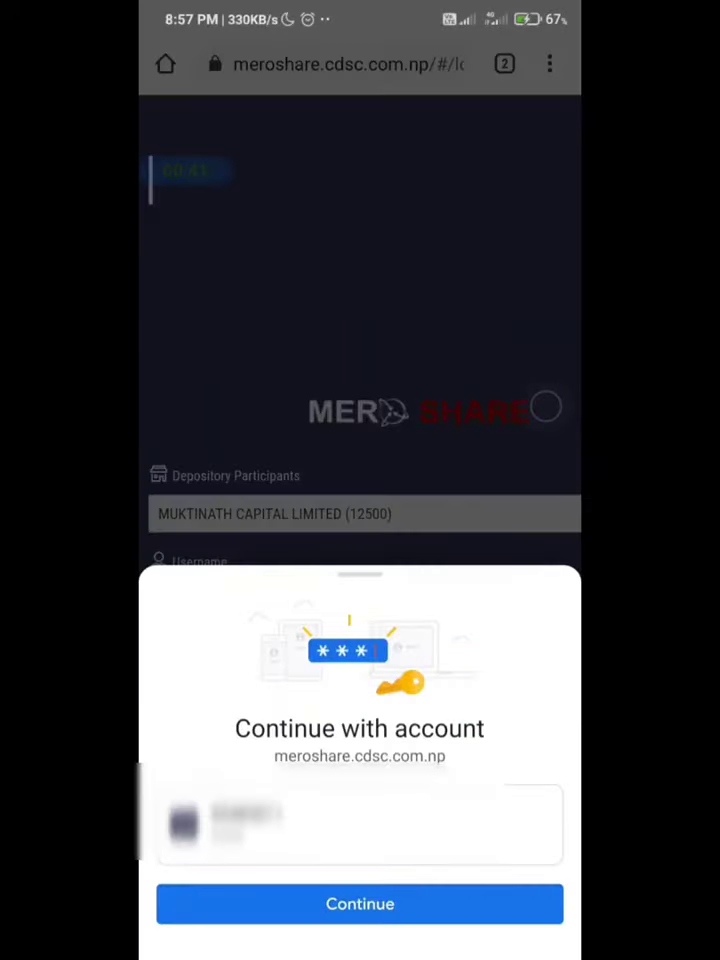
click(360, 904)
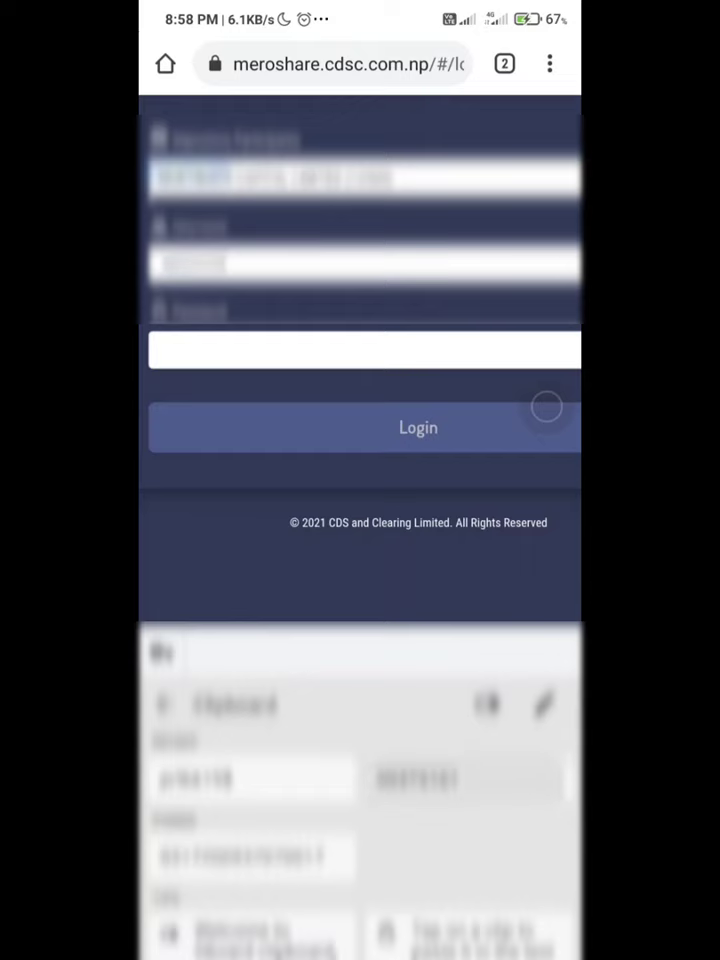
click(364, 348)
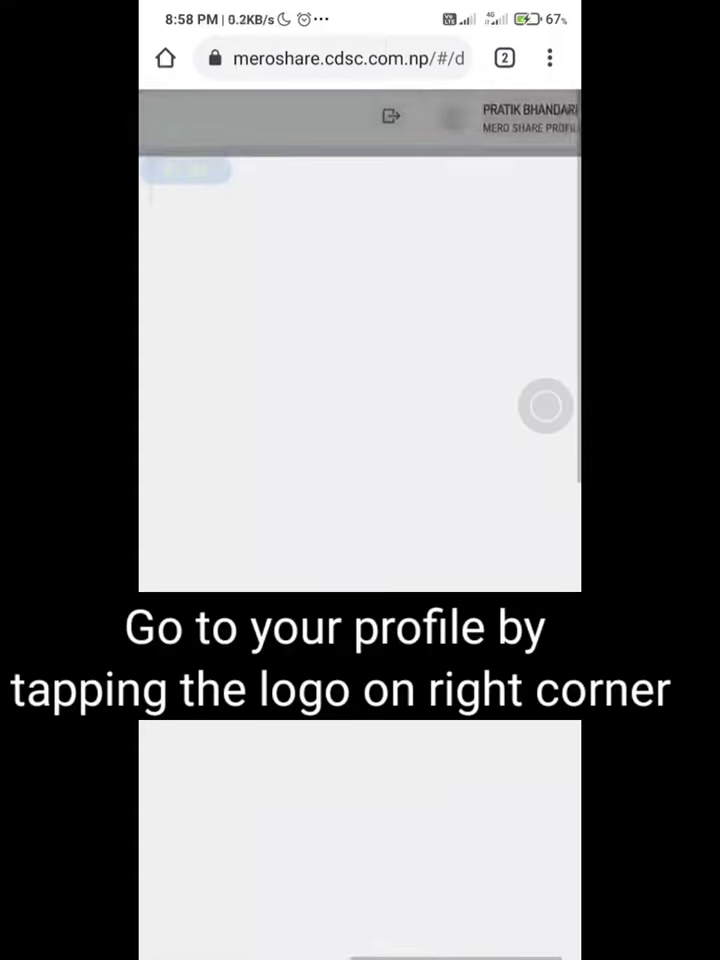
Step: From the profile menu start Demat renewal with eSewa as the payment method
click(564, 122)
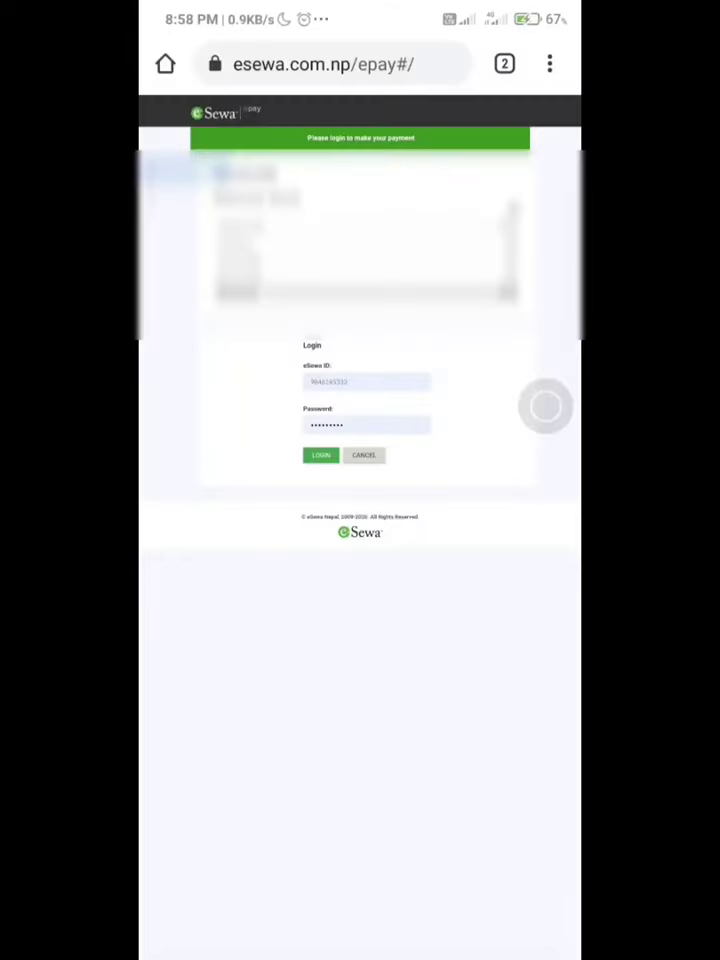
Step: Log in to eSewa, continue and confirm the 100 rupee Demat renewal payment
click(320, 456)
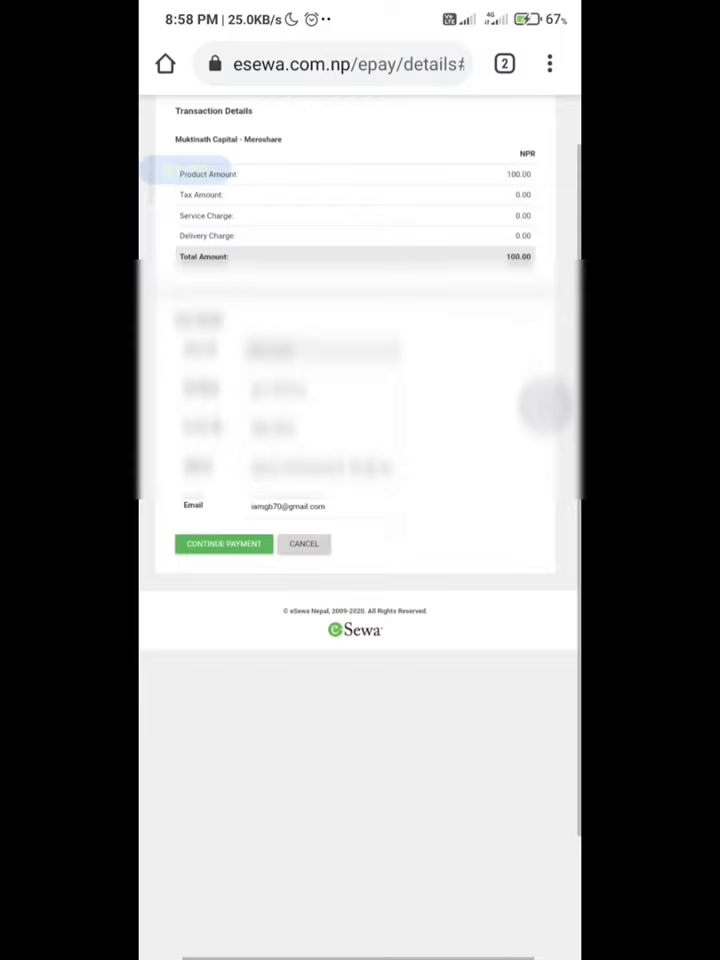
scroll(down, 3)
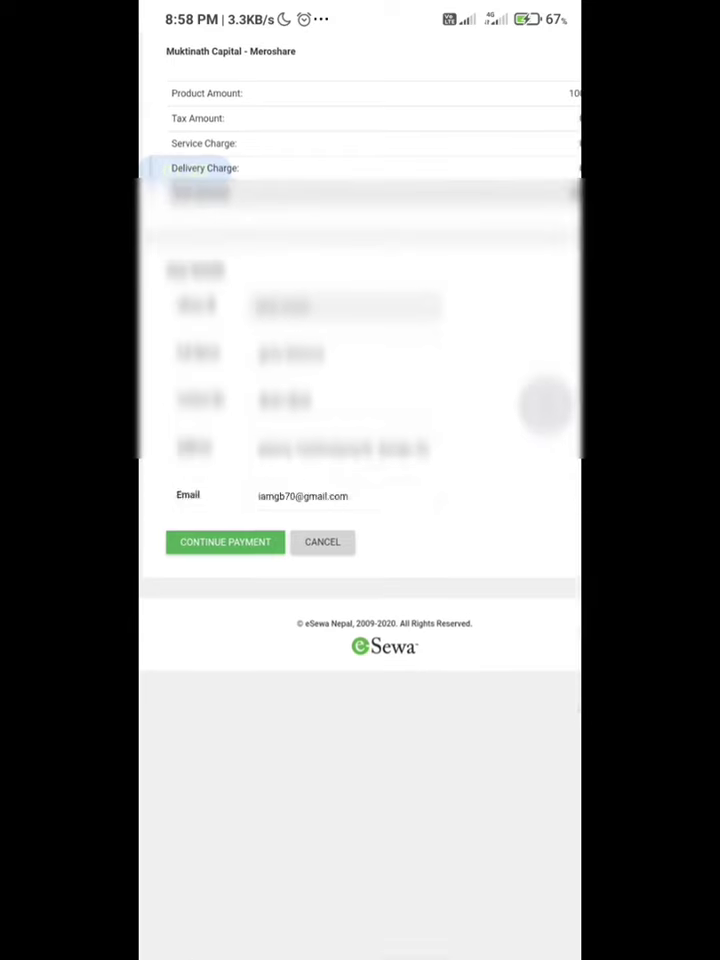
click(224, 540)
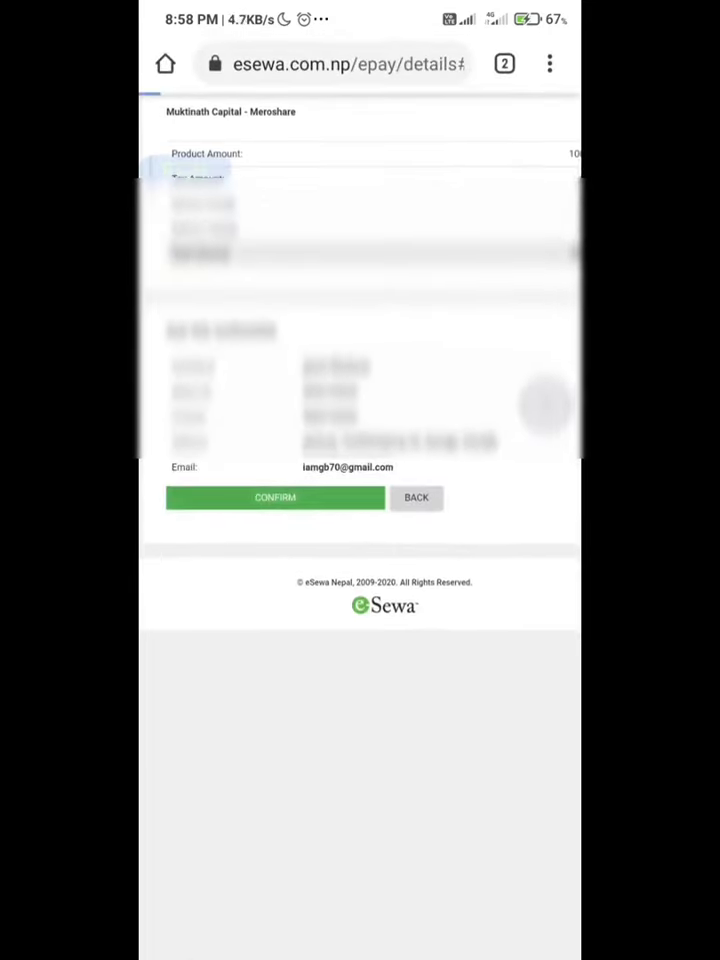
click(276, 496)
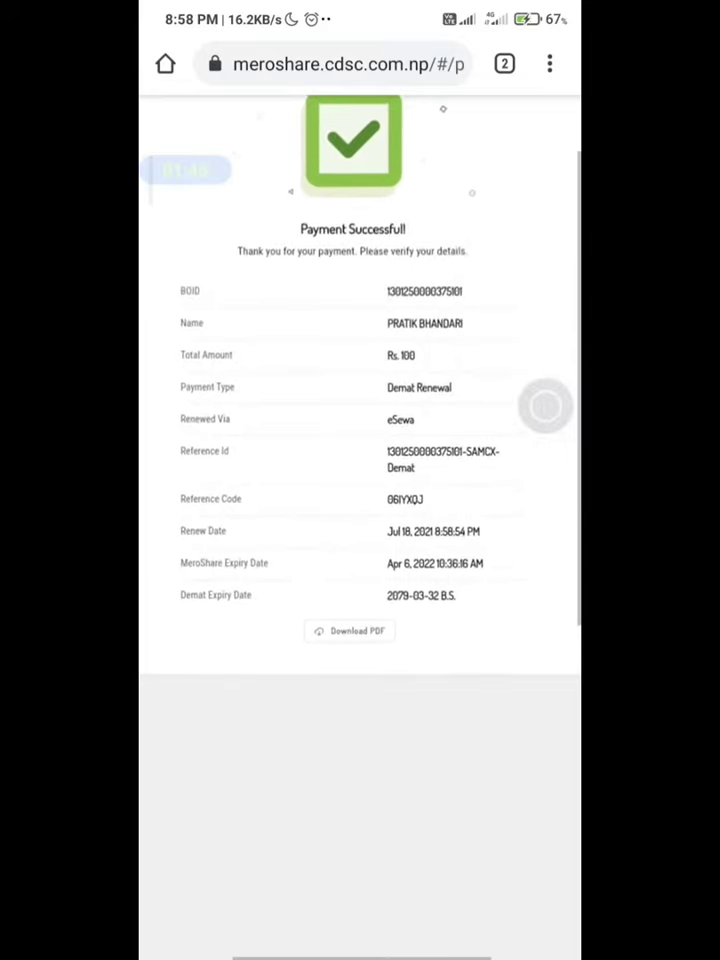